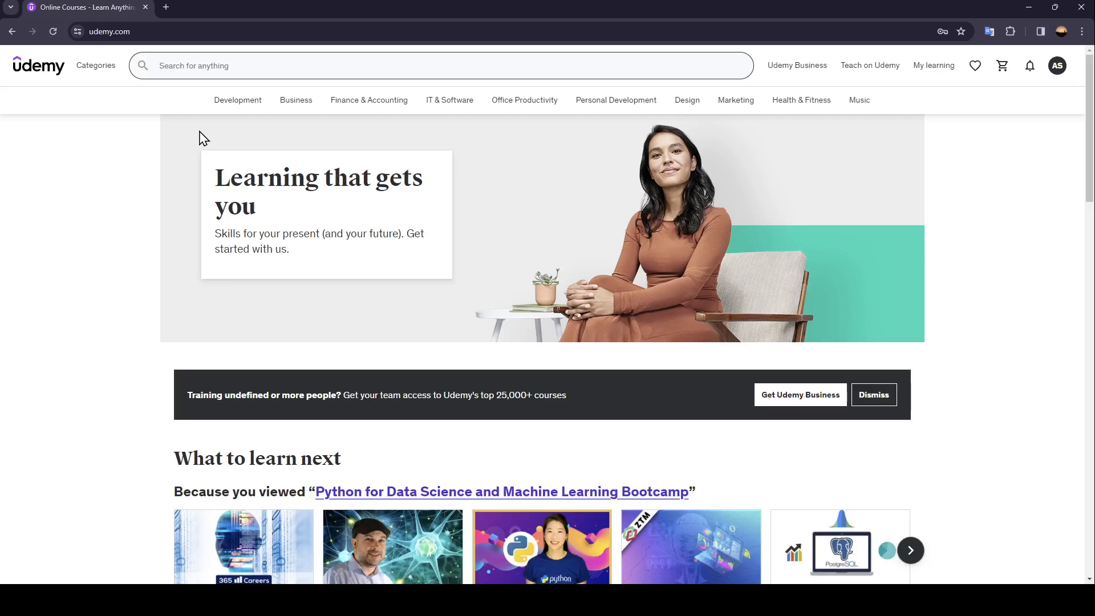
{"action": "mouse_move", "coordinate": [585, 226]}
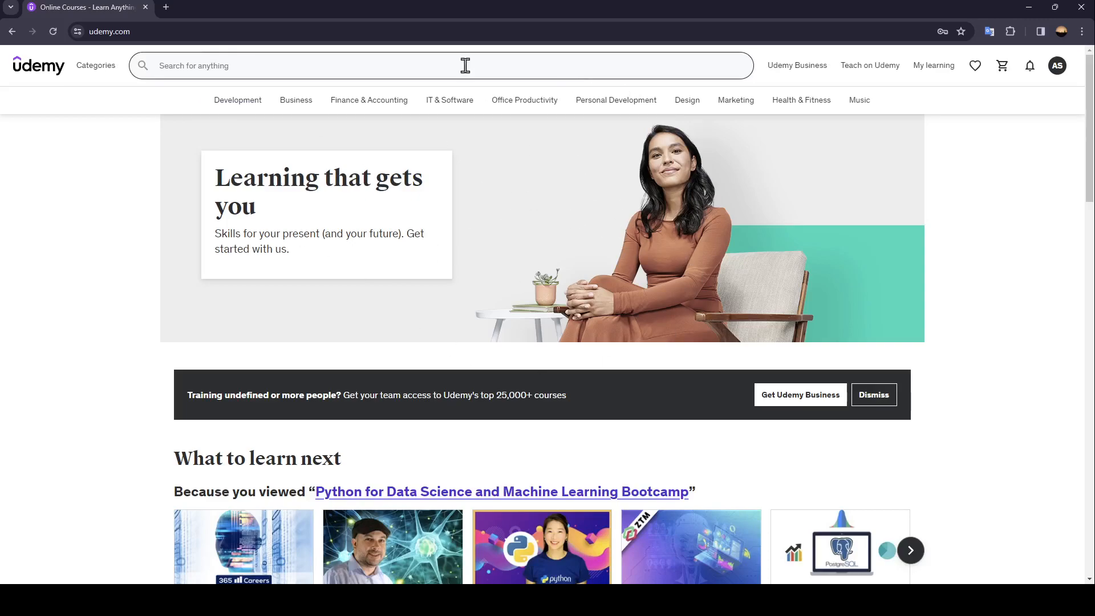
{"action": "mouse_move", "coordinate": [903, 65]}
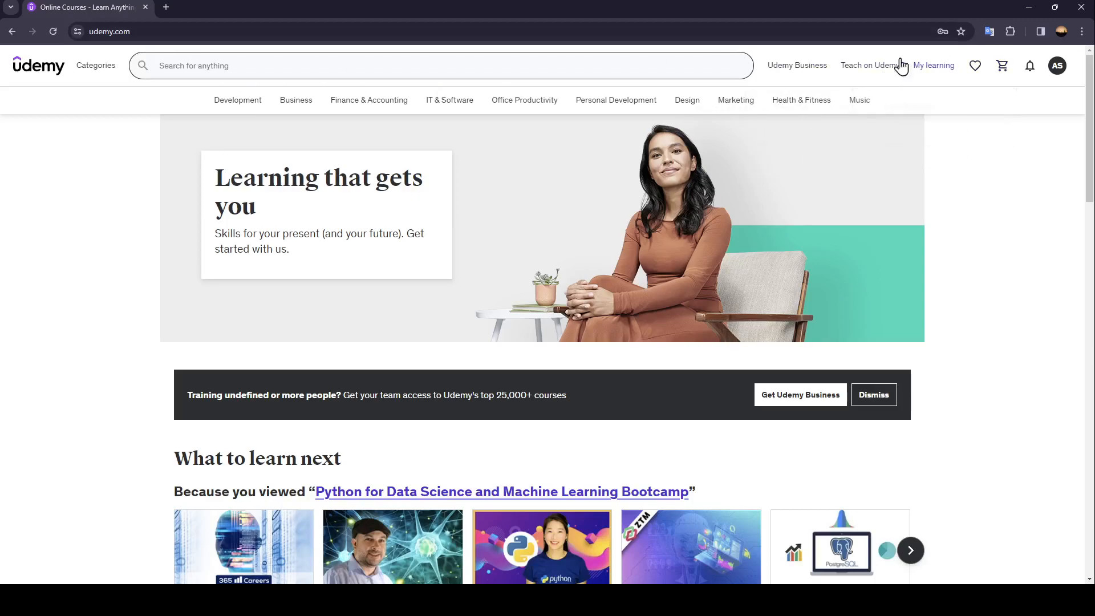
{"action": "mouse_move", "coordinate": [249, 83]}
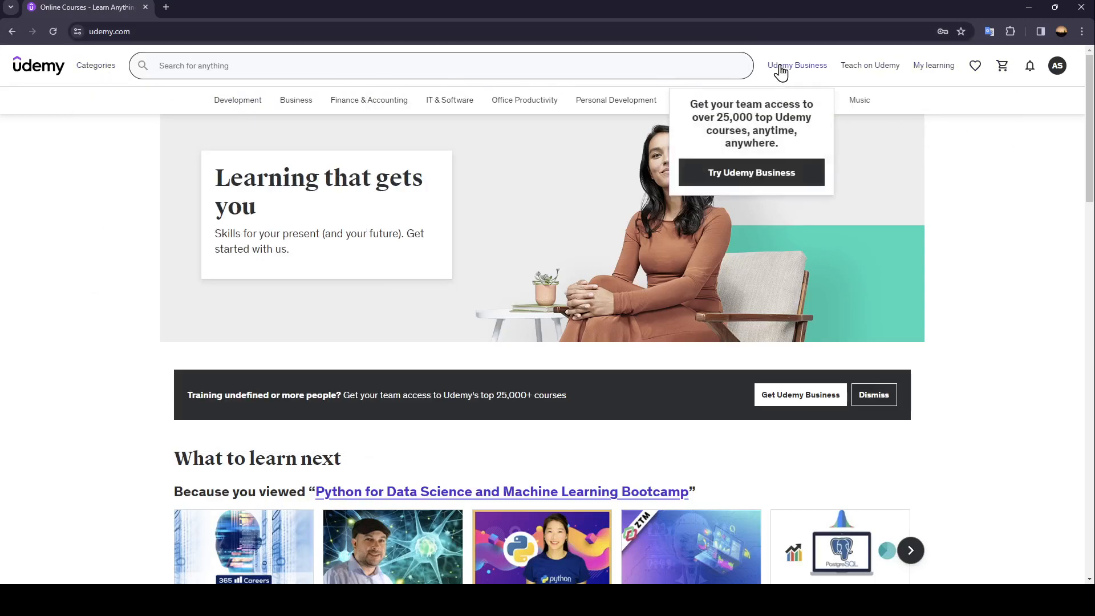
{"action": "mouse_move", "coordinate": [869, 65]}
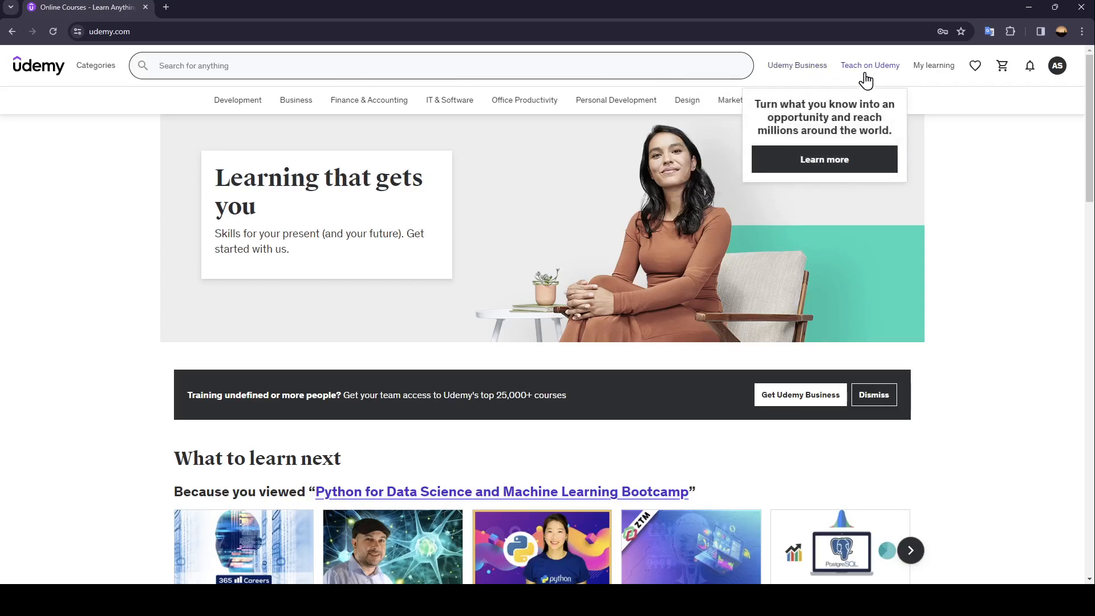
{"action": "mouse_move", "coordinate": [935, 65]}
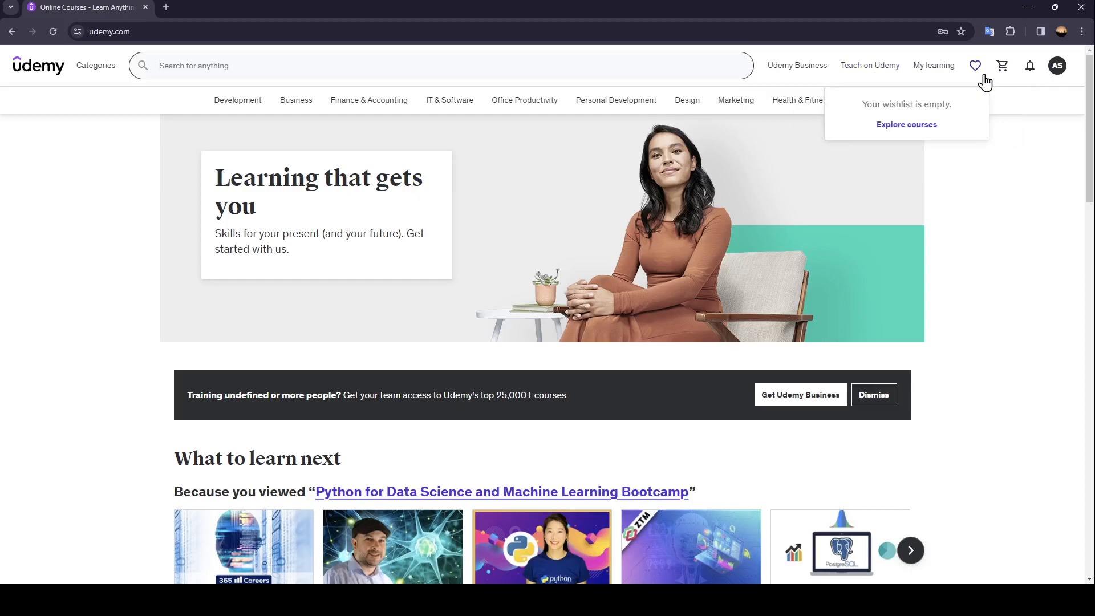
Show the account dropdown from the AS profile avatar in the Udemy header
{"action": "left_click", "coordinate": [1029, 66]}
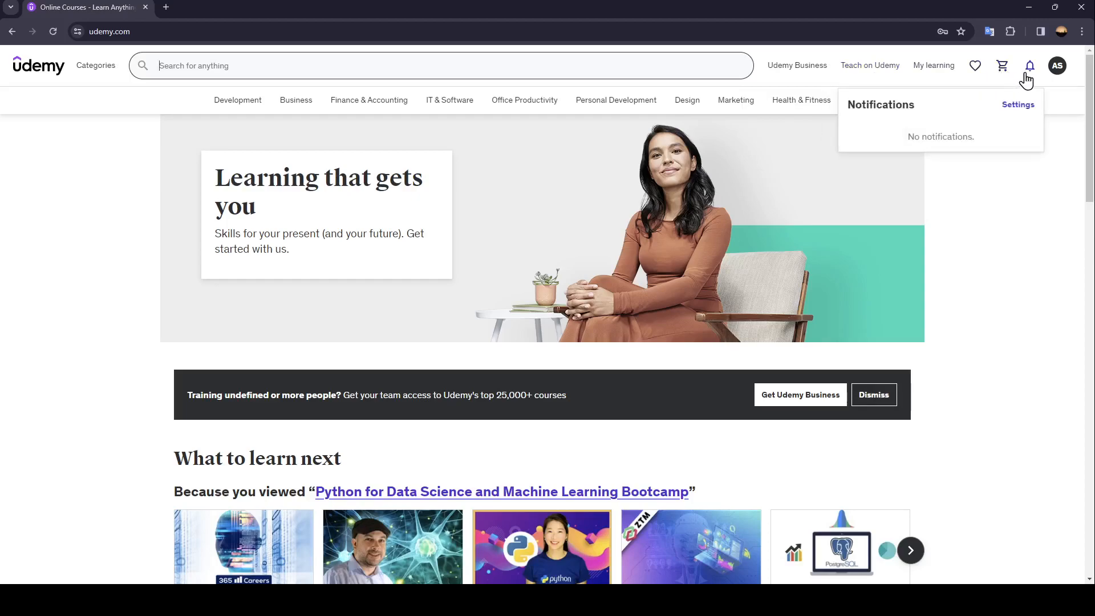
{"action": "left_click", "coordinate": [1057, 66]}
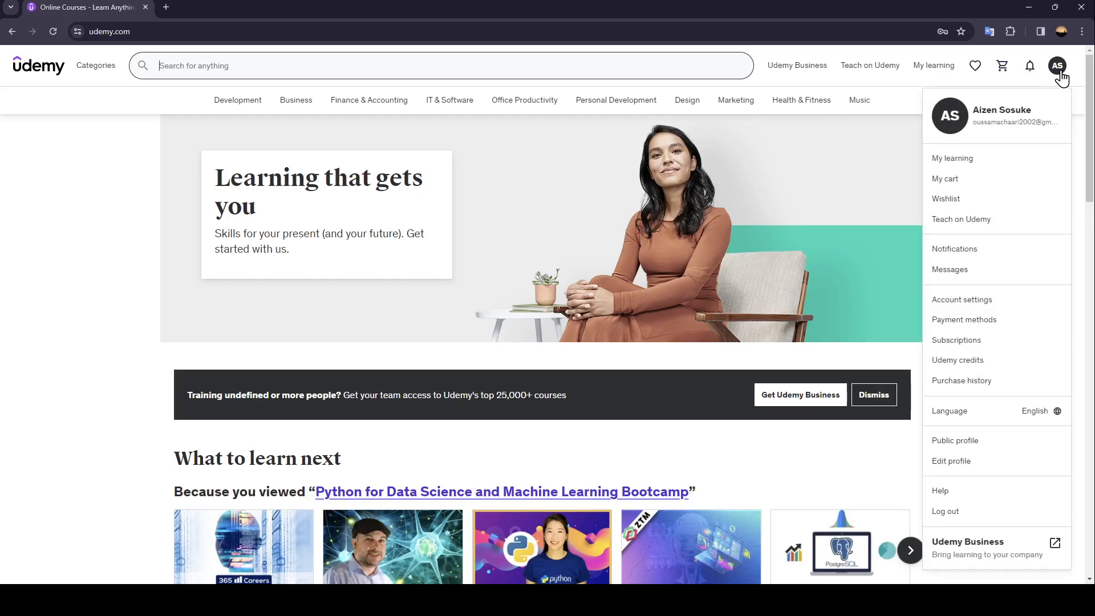
{"action": "mouse_move", "coordinate": [1061, 73]}
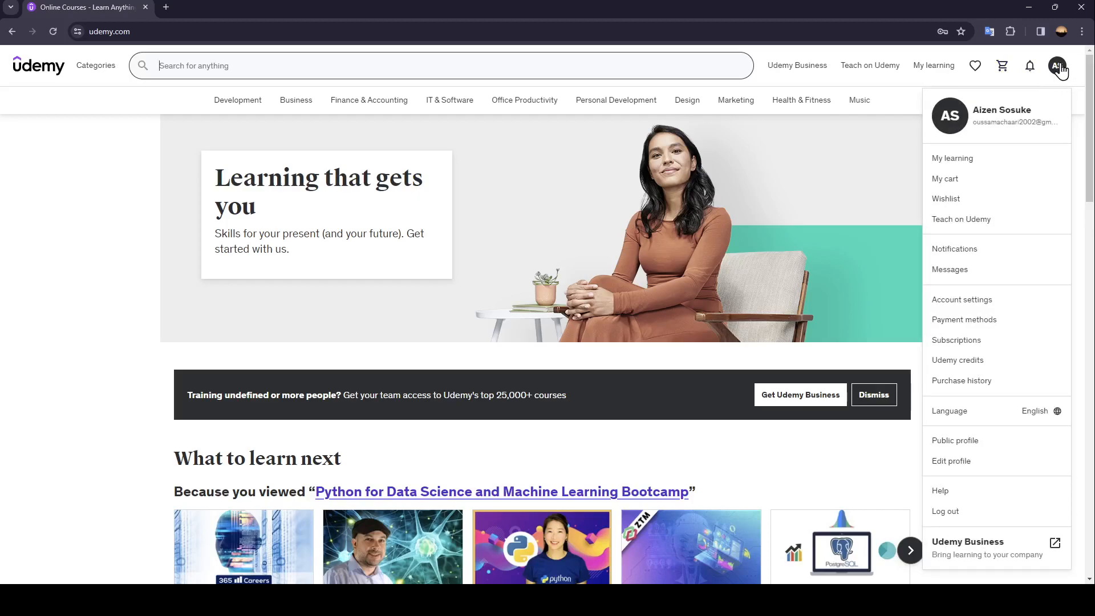
{"action": "mouse_move", "coordinate": [1016, 110]}
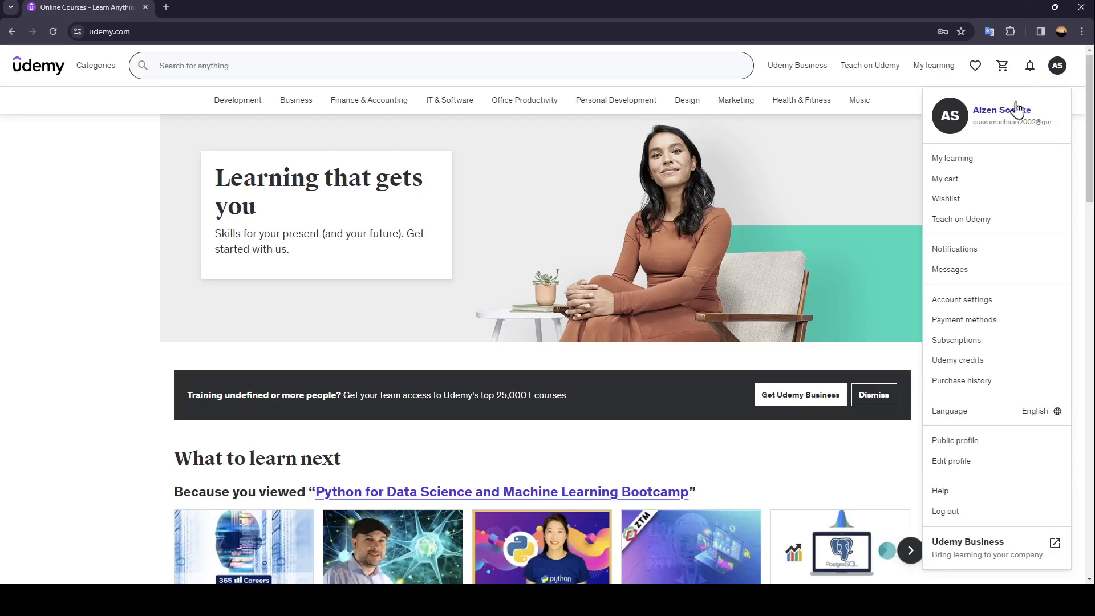
{"action": "mouse_move", "coordinate": [982, 307]}
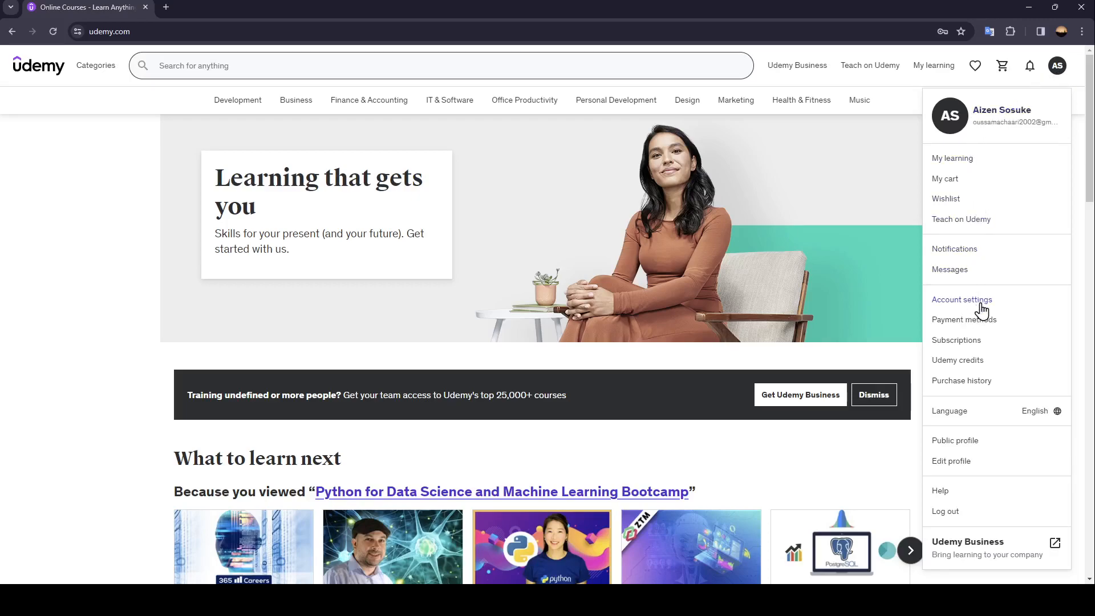
Reach the Account Security settings page, then show the account dropdown again
{"action": "left_click", "coordinate": [962, 298]}
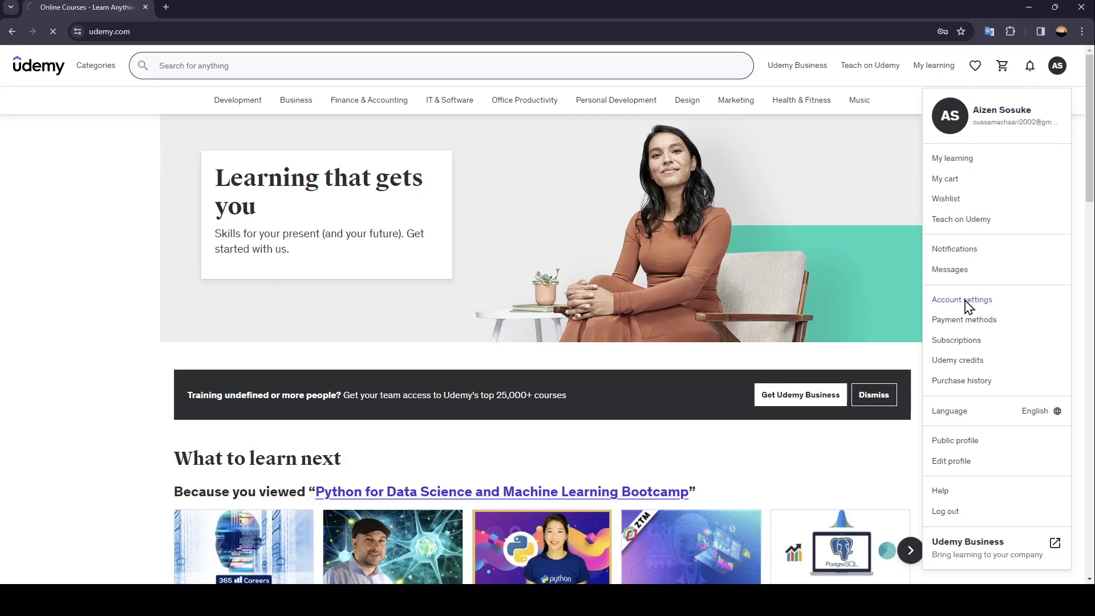
{"action": "left_click", "coordinate": [963, 299]}
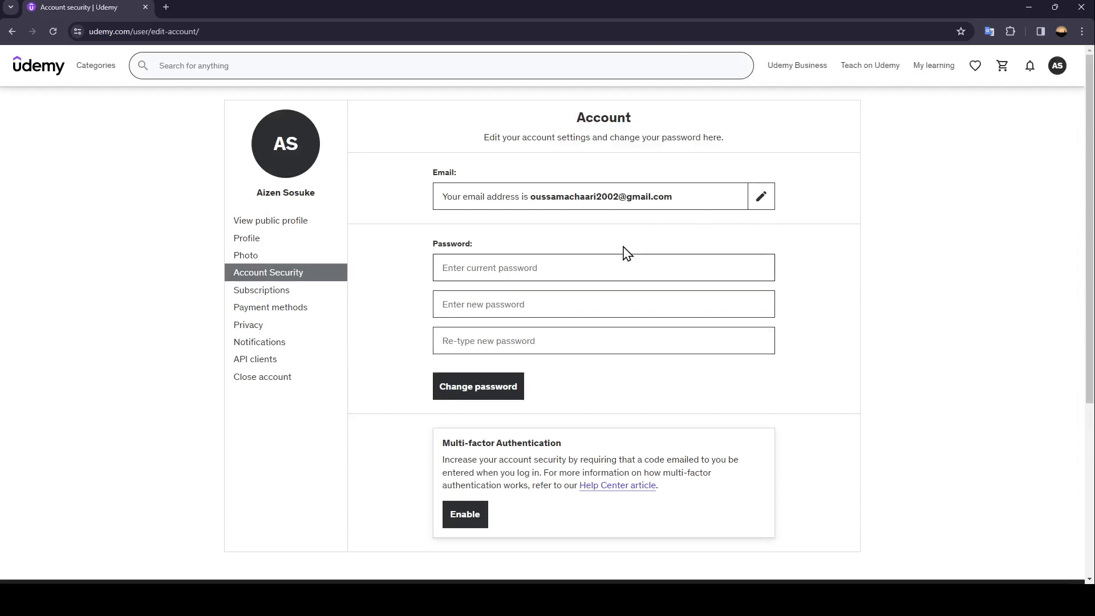
{"action": "mouse_move", "coordinate": [278, 399]}
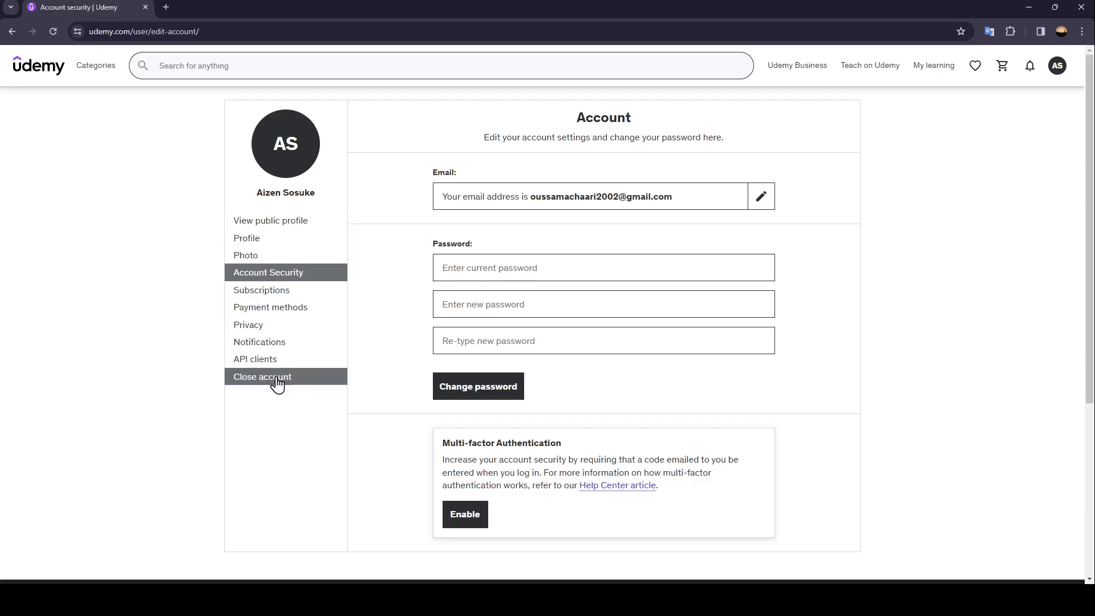
{"action": "mouse_move", "coordinate": [279, 224]}
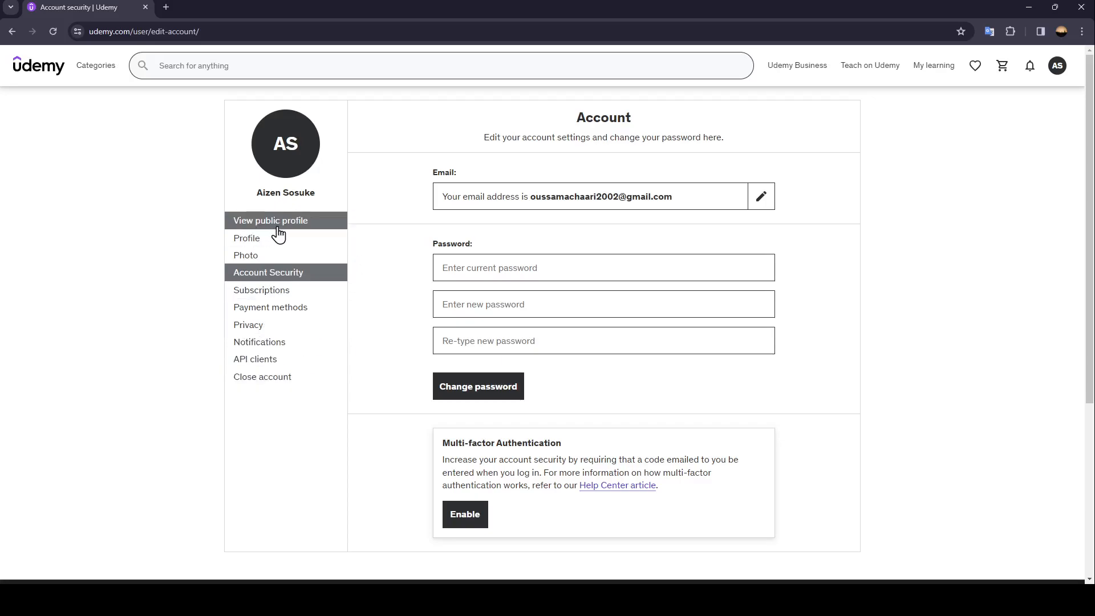
{"action": "mouse_move", "coordinate": [246, 238]}
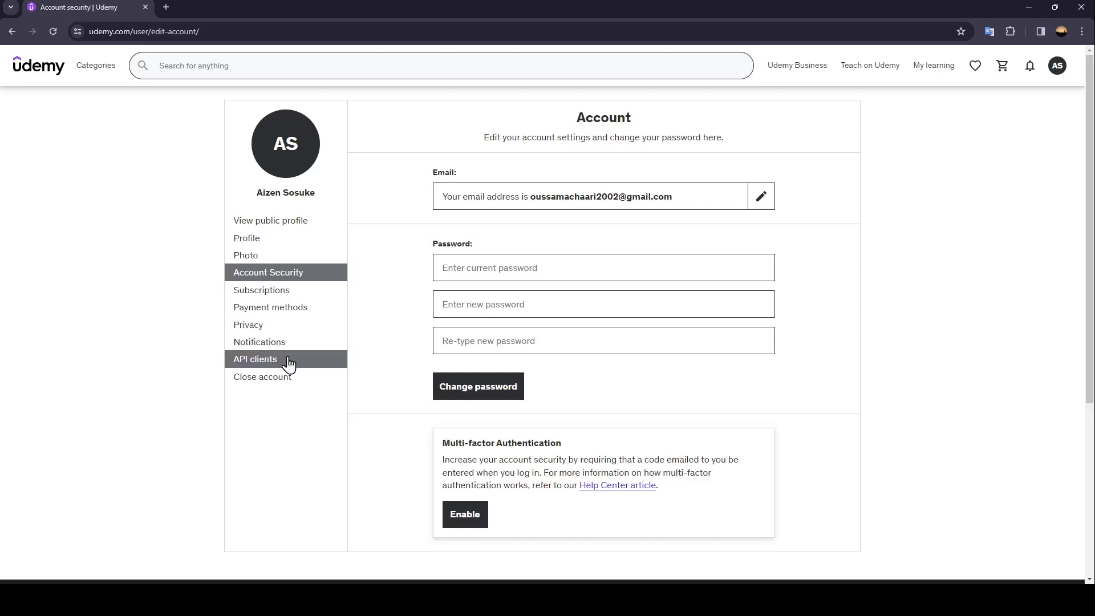
{"action": "mouse_move", "coordinate": [285, 384]}
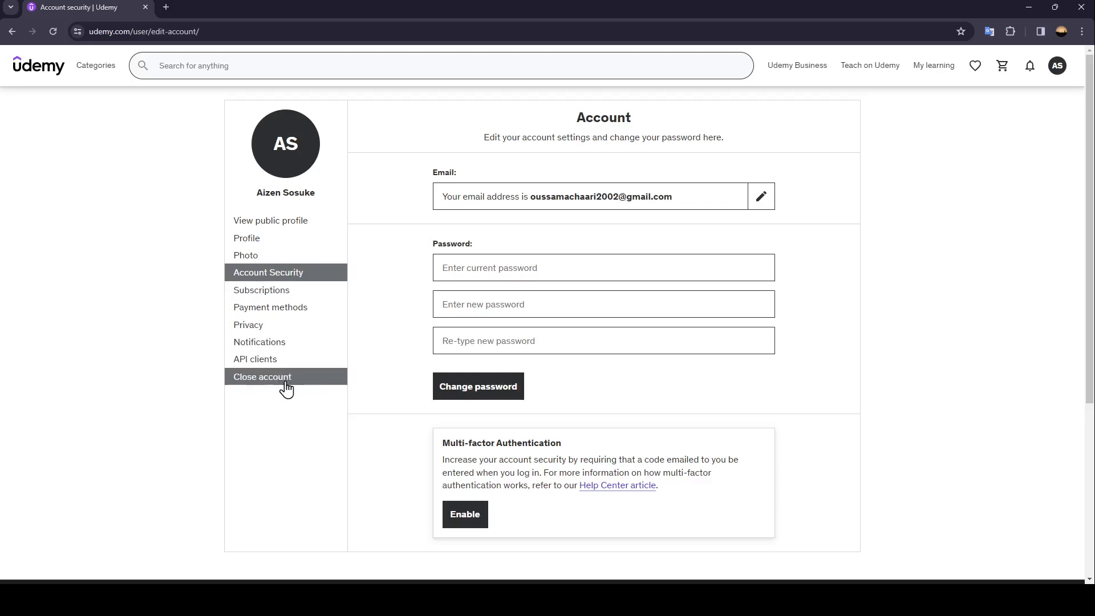
{"action": "mouse_move", "coordinate": [306, 388]}
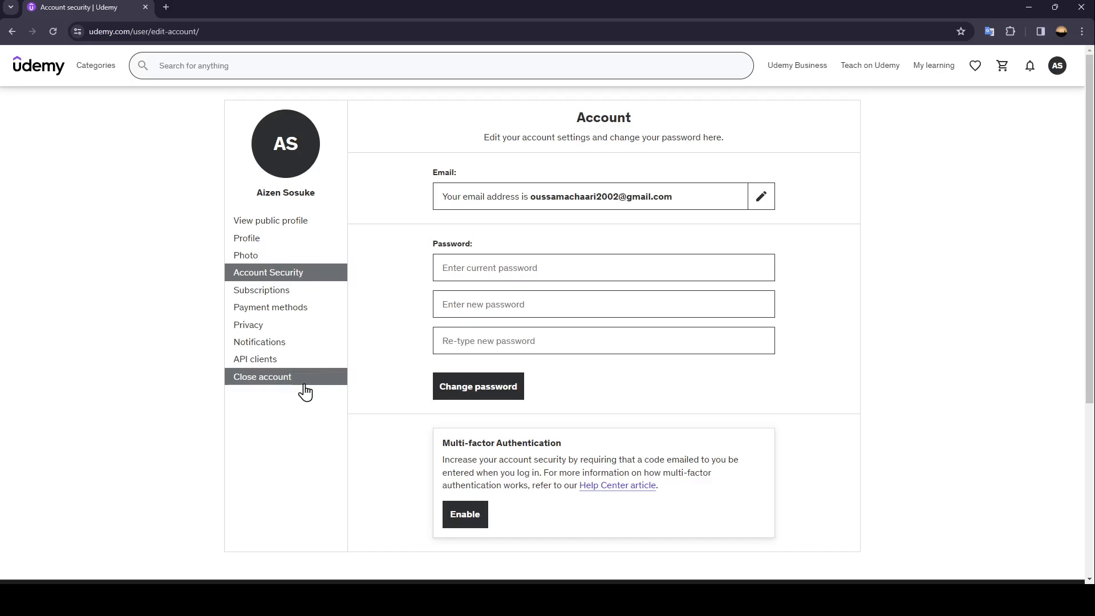
{"action": "mouse_move", "coordinate": [272, 278]}
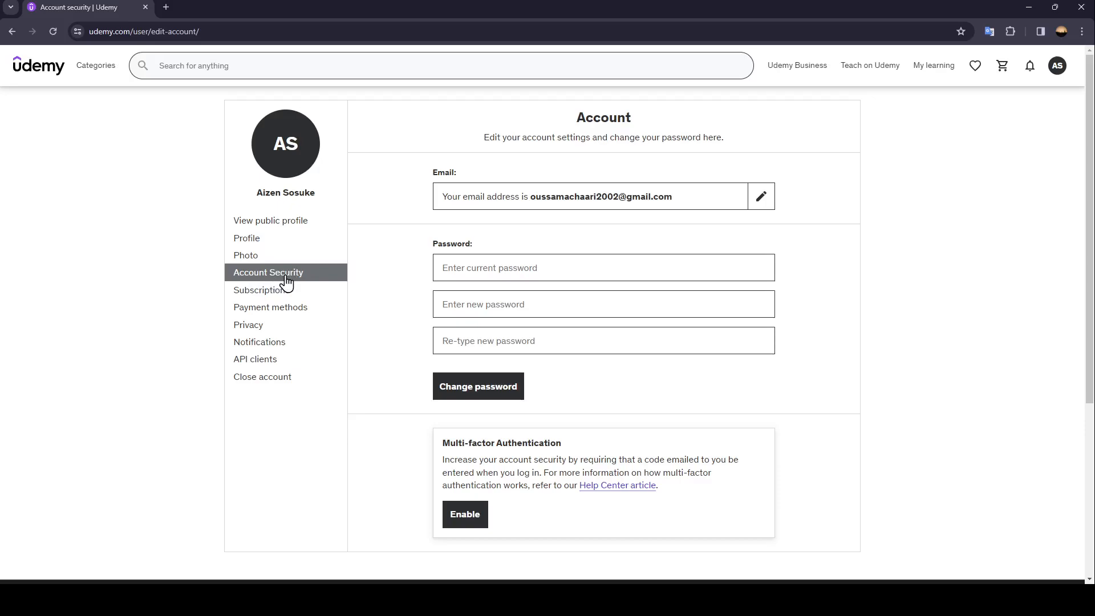
{"action": "mouse_move", "coordinate": [477, 325]}
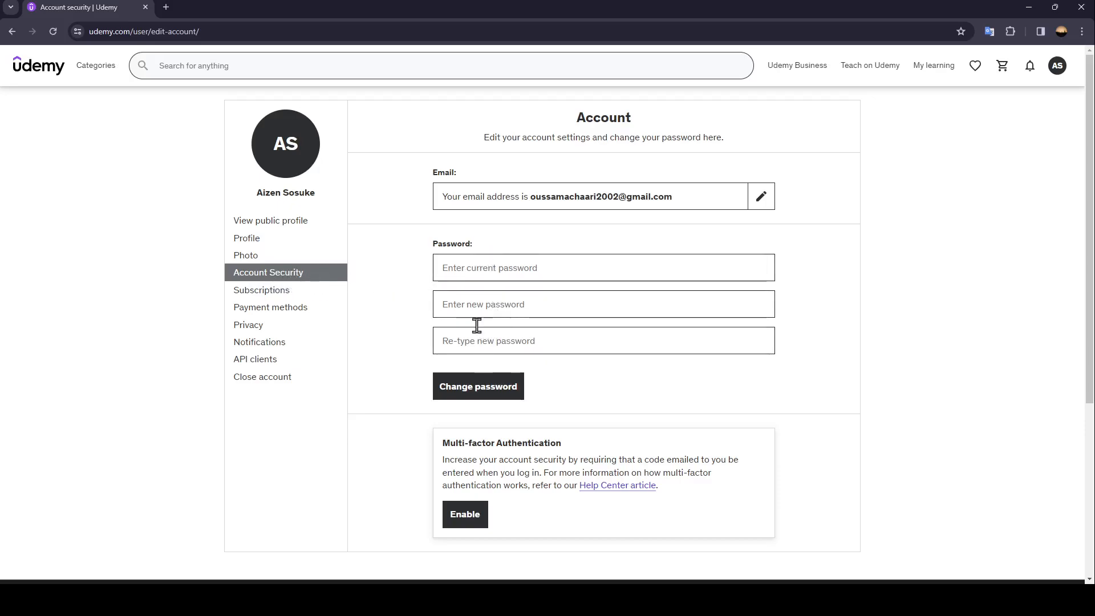
{"action": "mouse_move", "coordinate": [439, 244]}
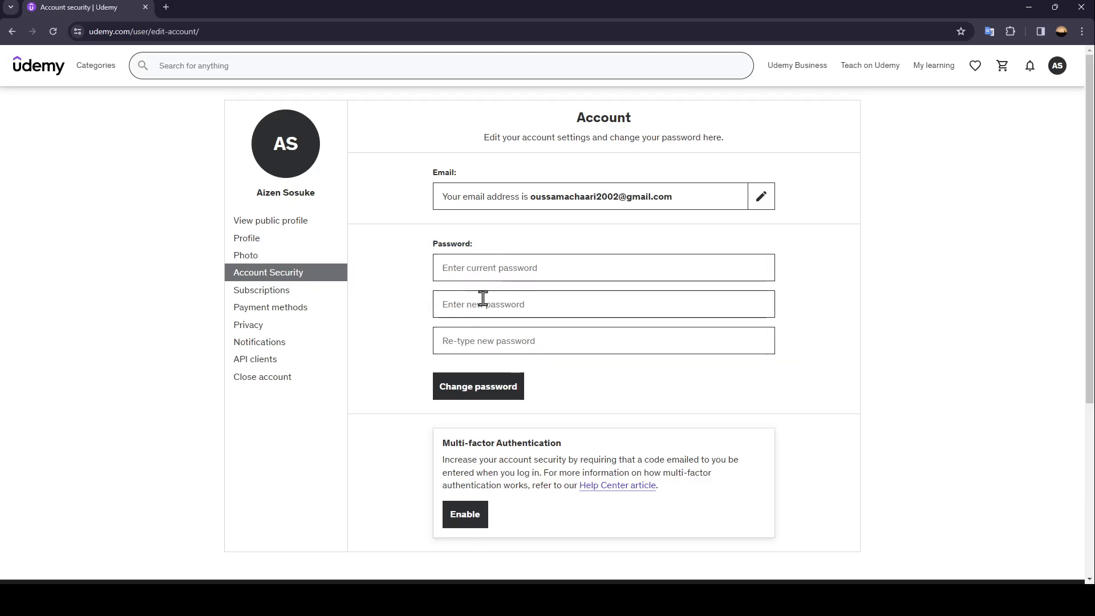
{"action": "mouse_move", "coordinate": [478, 304]}
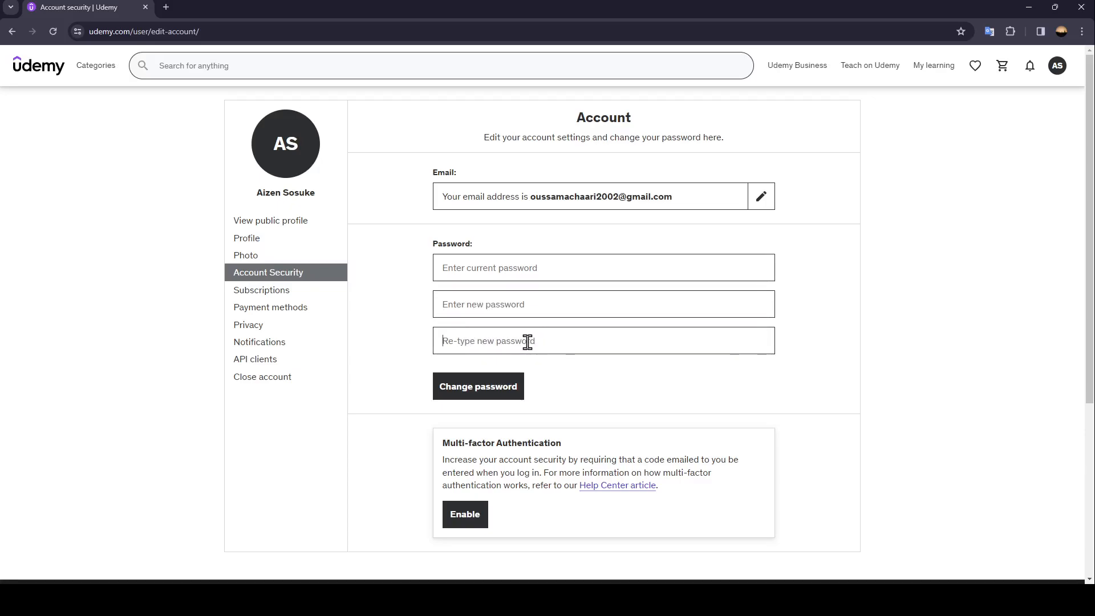
{"action": "mouse_move", "coordinate": [599, 391]}
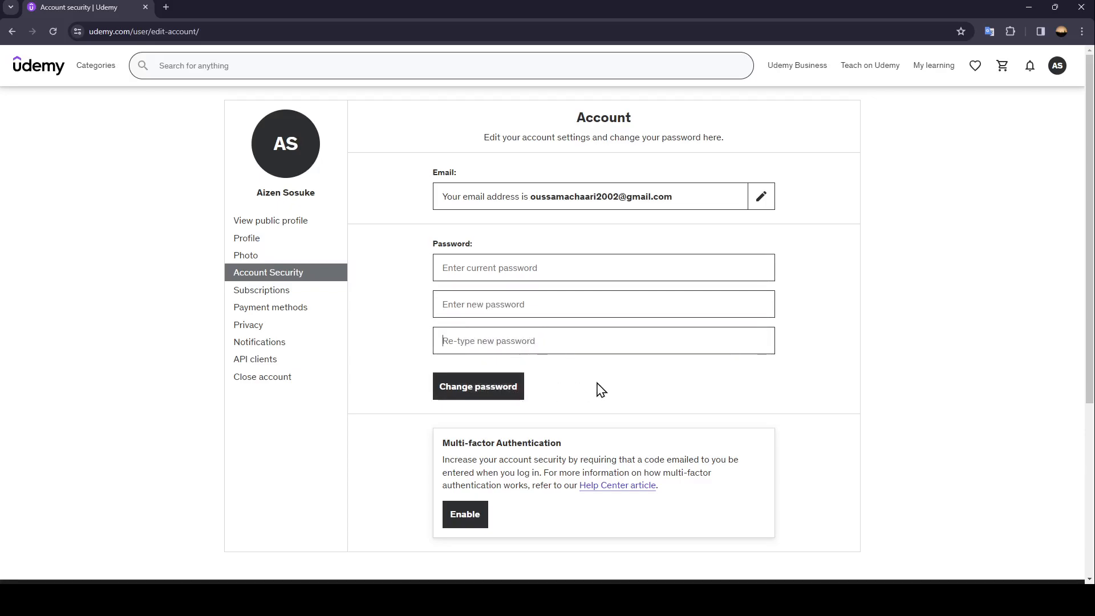
{"action": "mouse_move", "coordinate": [624, 408]}
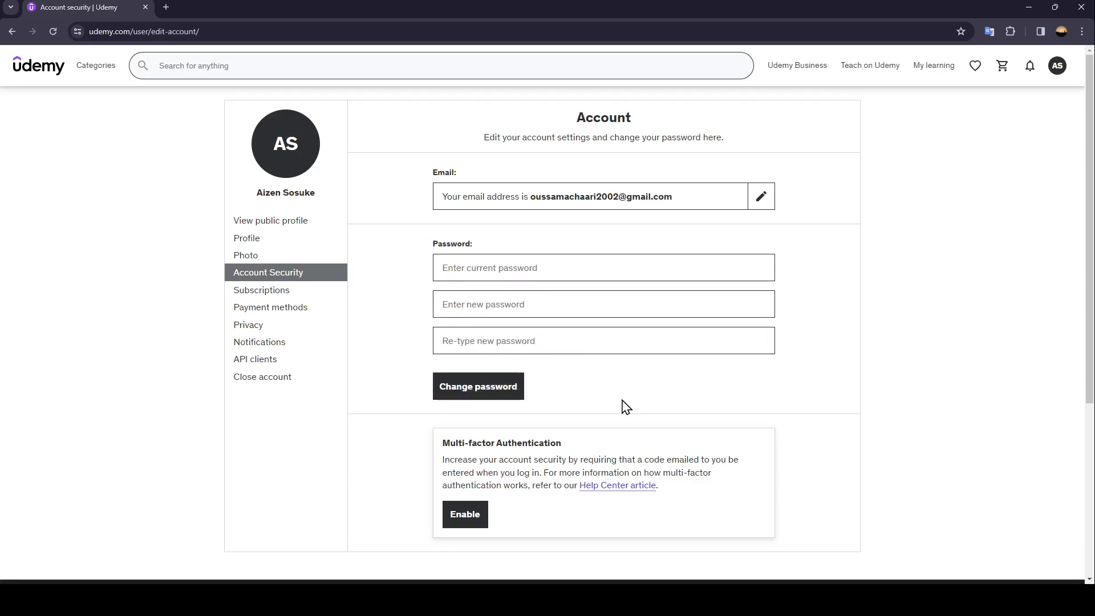
{"action": "mouse_move", "coordinate": [661, 287]}
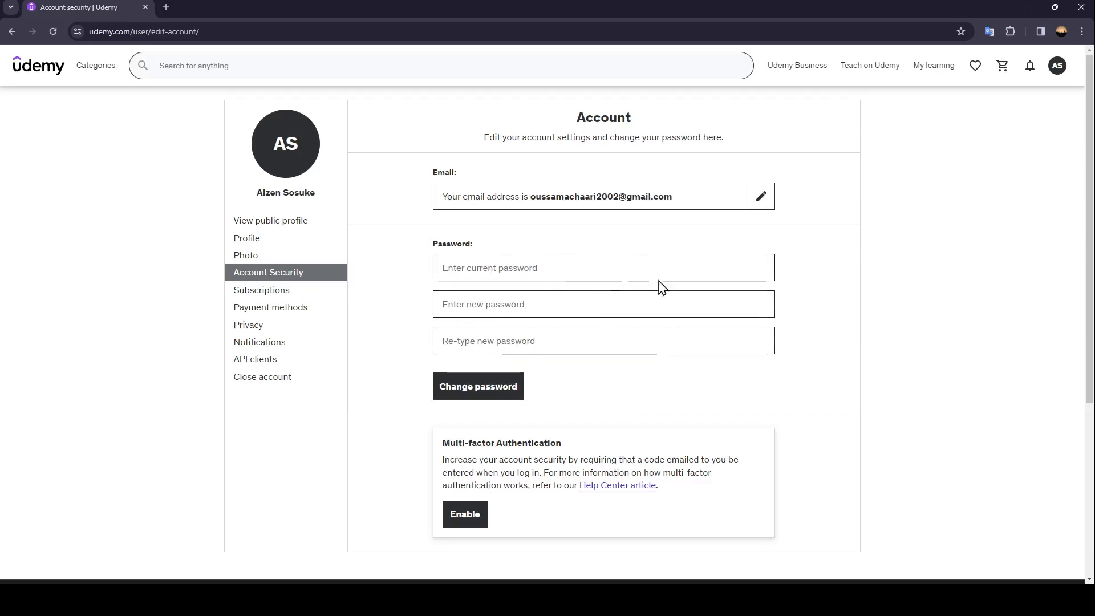
{"action": "mouse_move", "coordinate": [704, 238]}
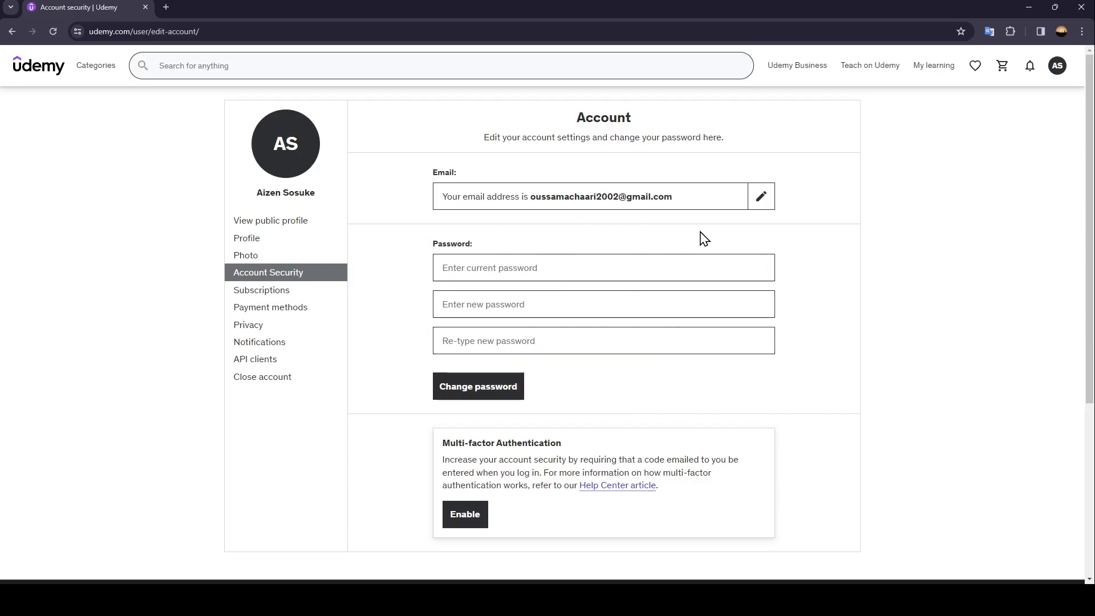
{"action": "left_click", "coordinate": [1056, 65]}
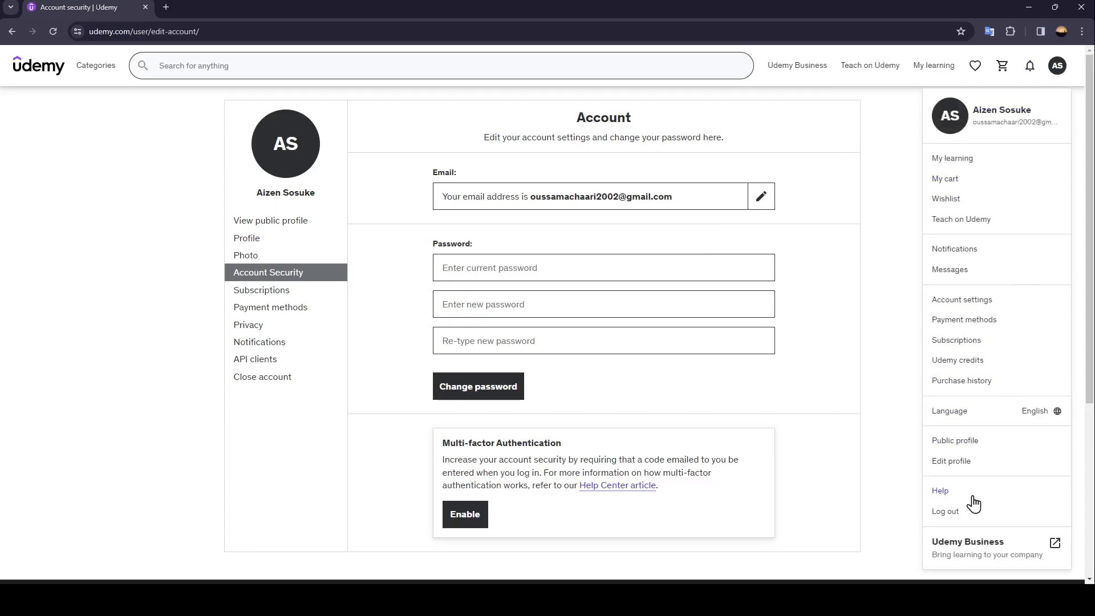
Log out of Udemy and return to the login page from the logout confirmation
{"action": "left_click", "coordinate": [945, 511]}
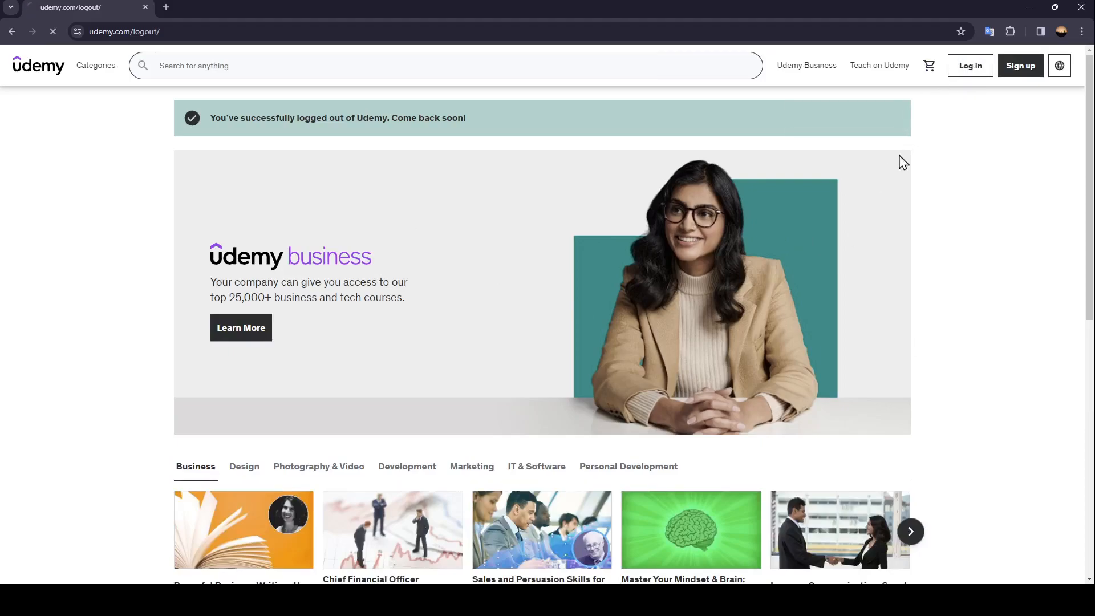
{"action": "left_click", "coordinate": [970, 65]}
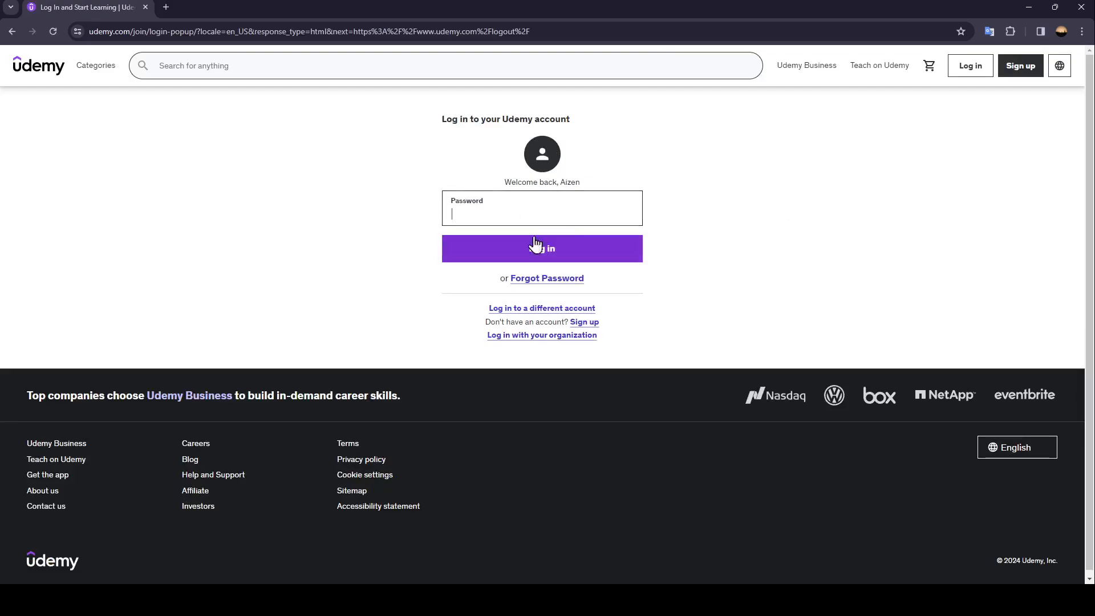
{"action": "mouse_move", "coordinate": [614, 263]}
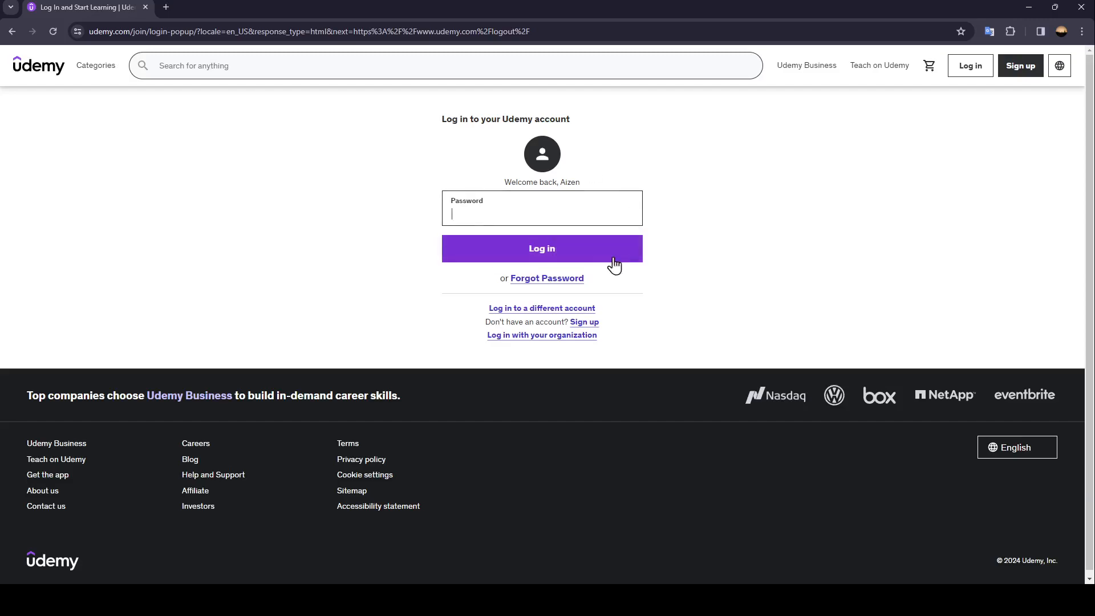
{"action": "mouse_move", "coordinate": [519, 222]}
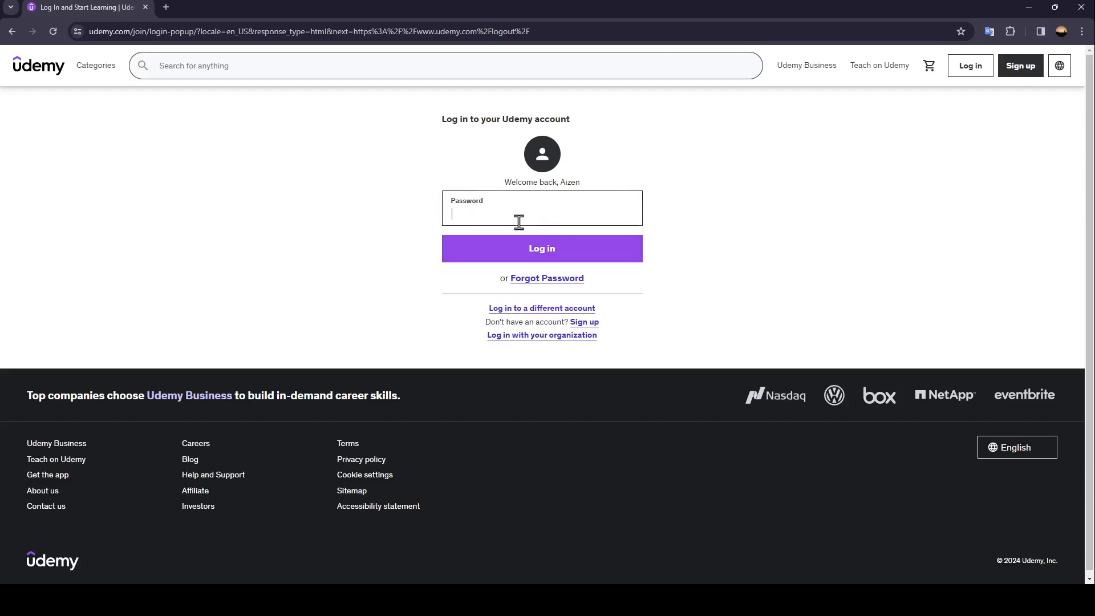
{"action": "mouse_move", "coordinate": [572, 284]}
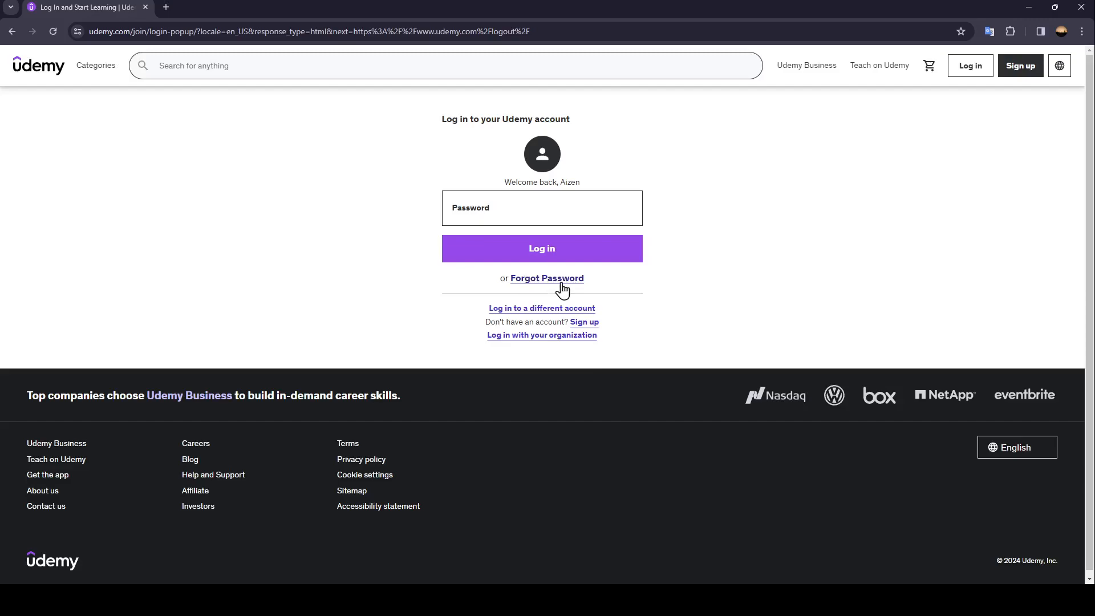
{"action": "left_click", "coordinate": [546, 279]}
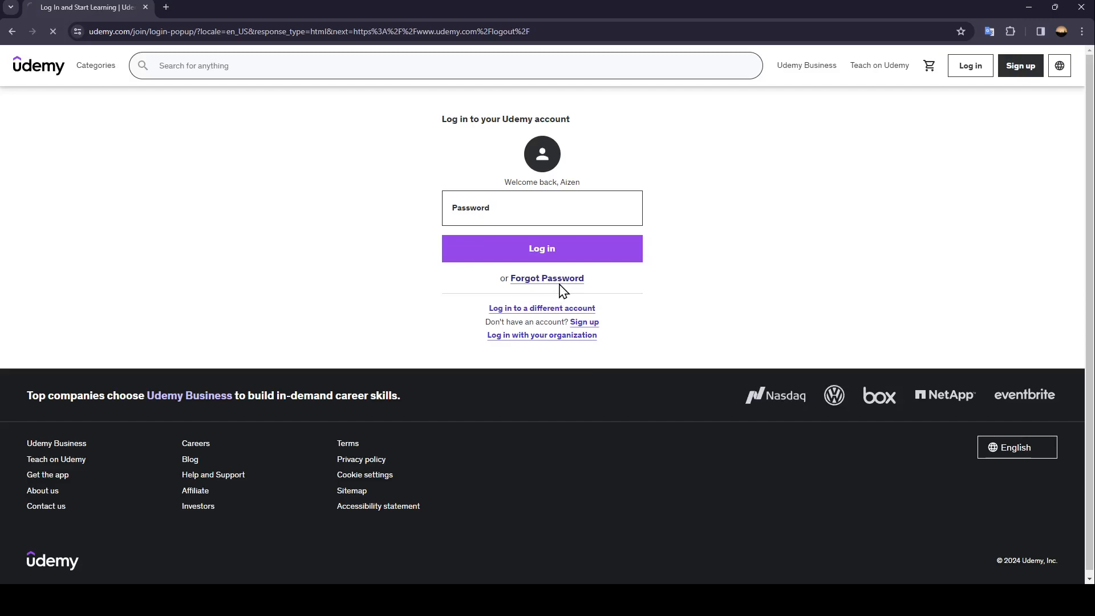
{"action": "left_click", "coordinate": [547, 278]}
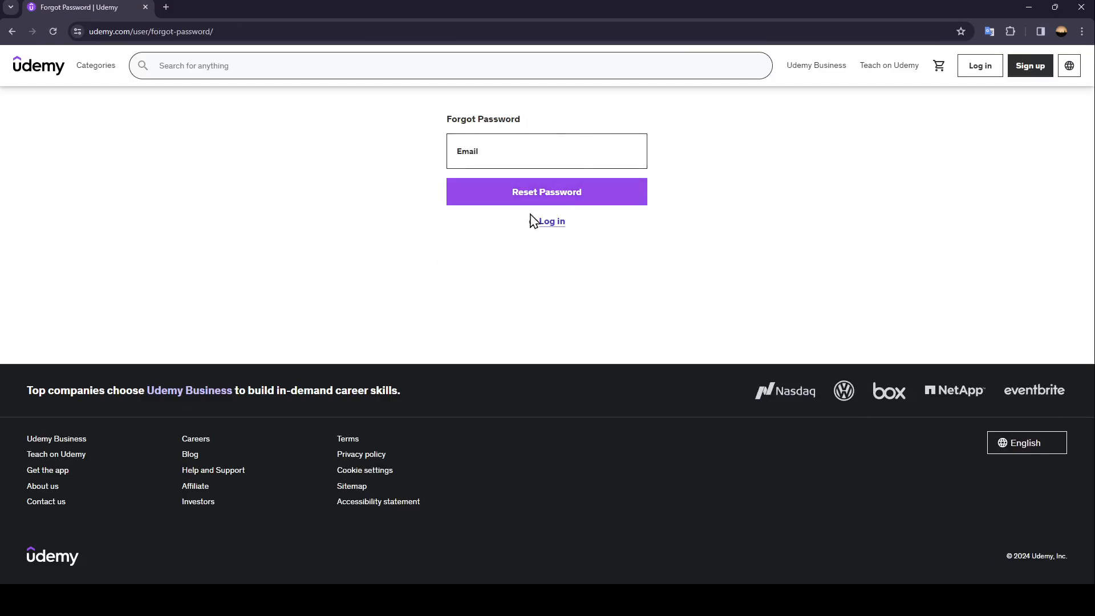
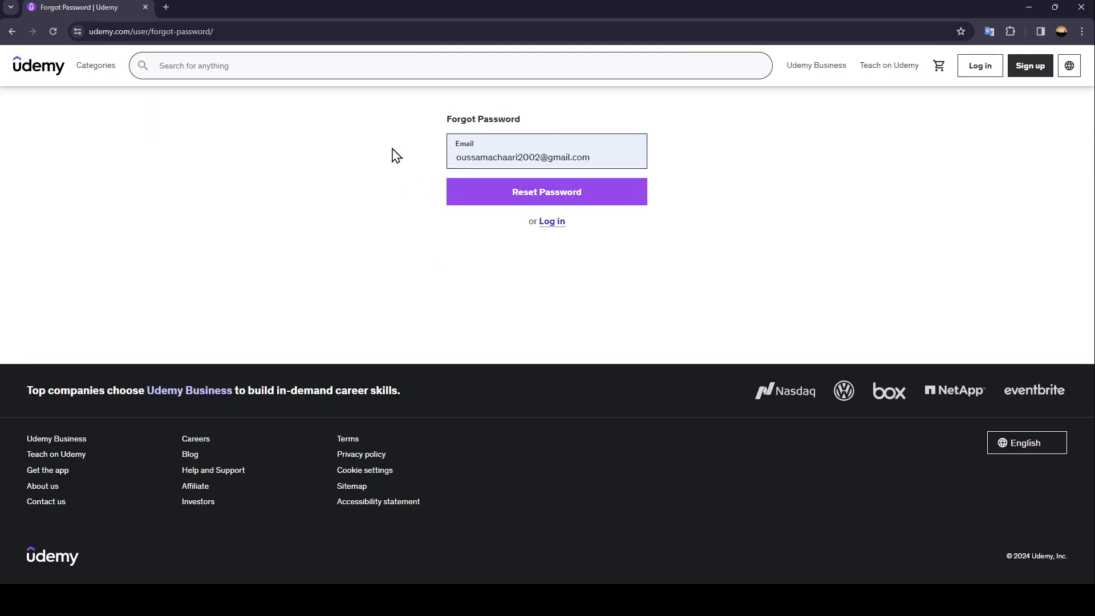
{"action": "left_click", "coordinate": [547, 191]}
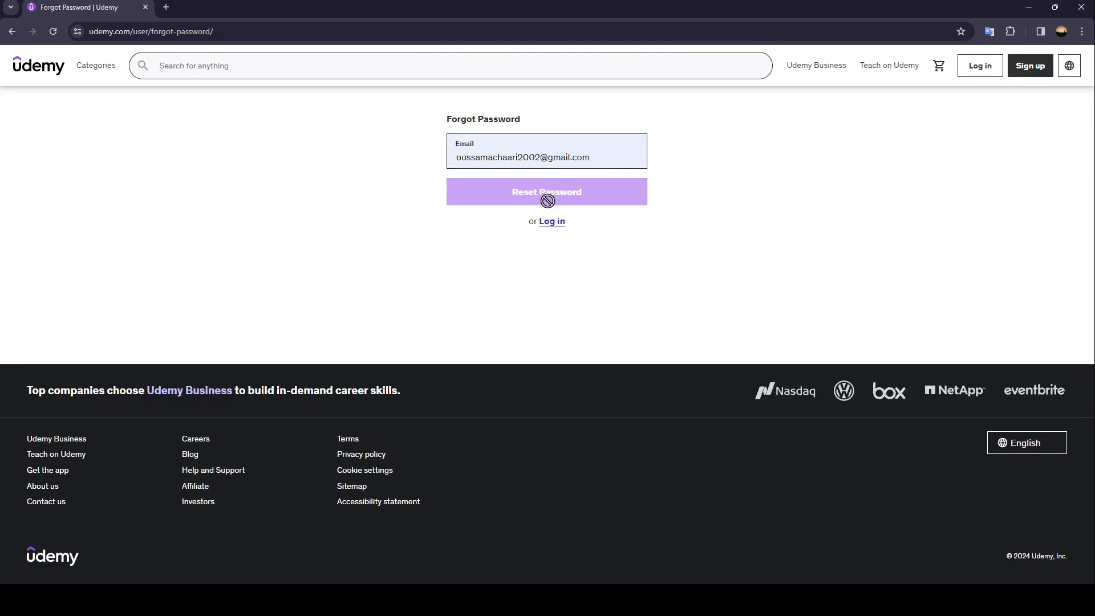
{"action": "left_click", "coordinate": [547, 191]}
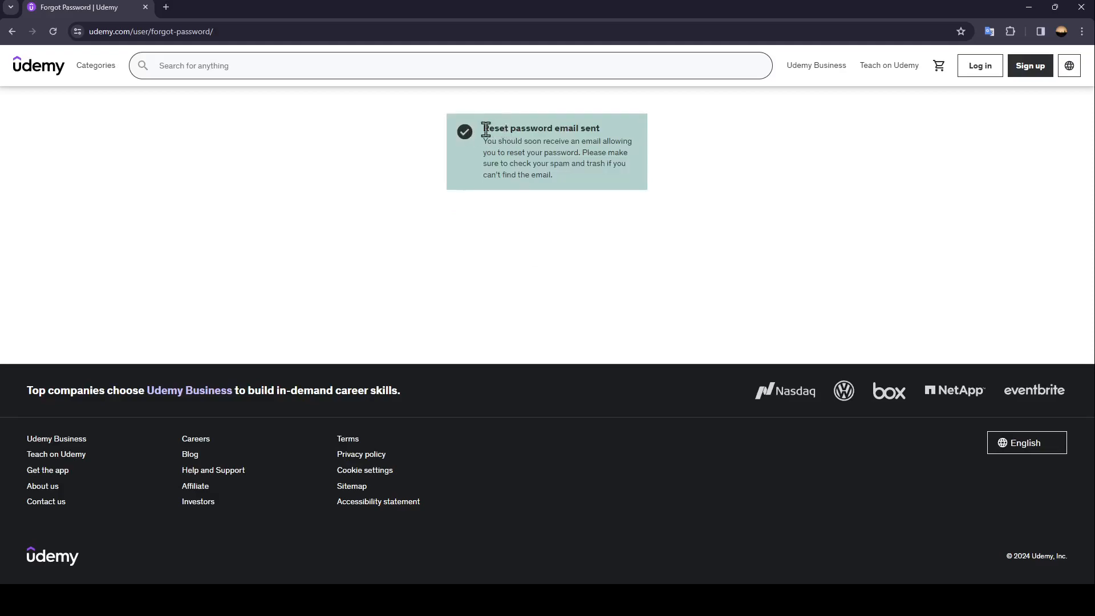
{"action": "mouse_move", "coordinate": [488, 166]}
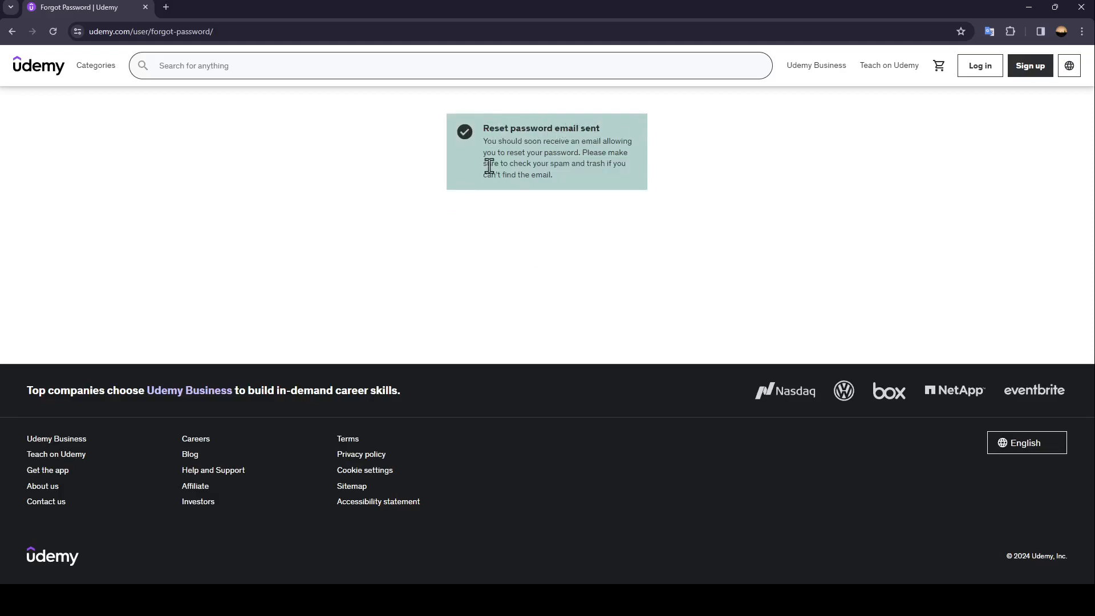
{"action": "mouse_move", "coordinate": [543, 206]}
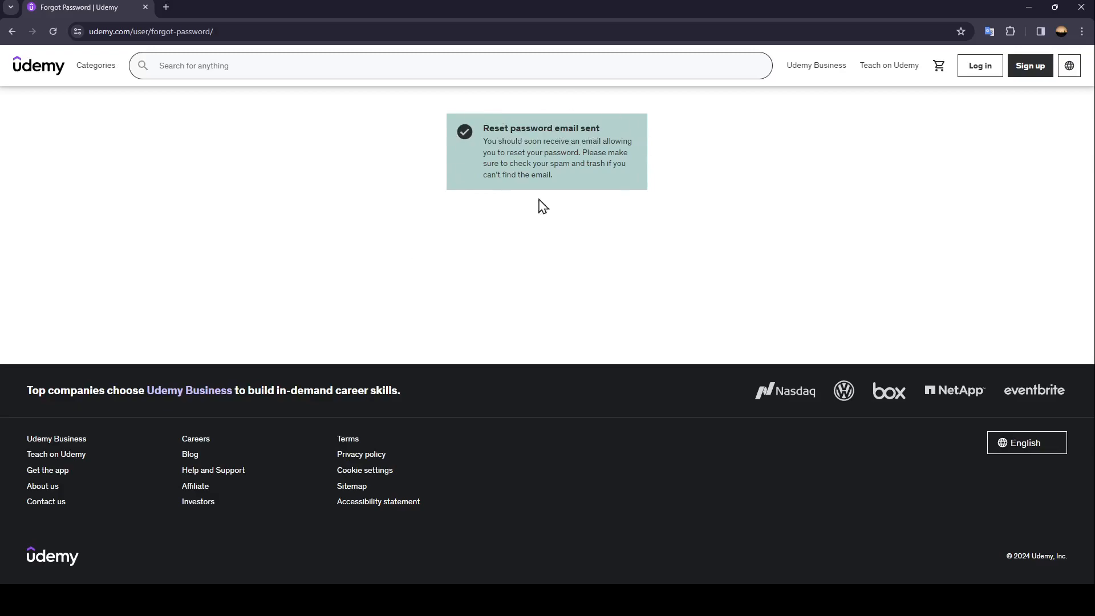
{"action": "mouse_move", "coordinate": [448, 118]}
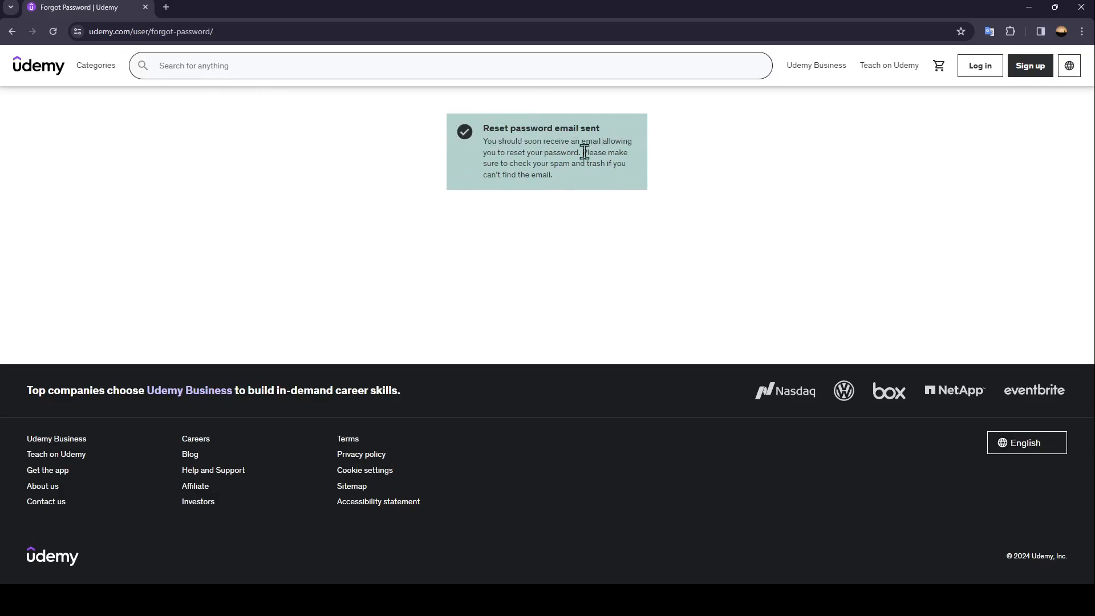
{"action": "mouse_move", "coordinate": [419, 188]}
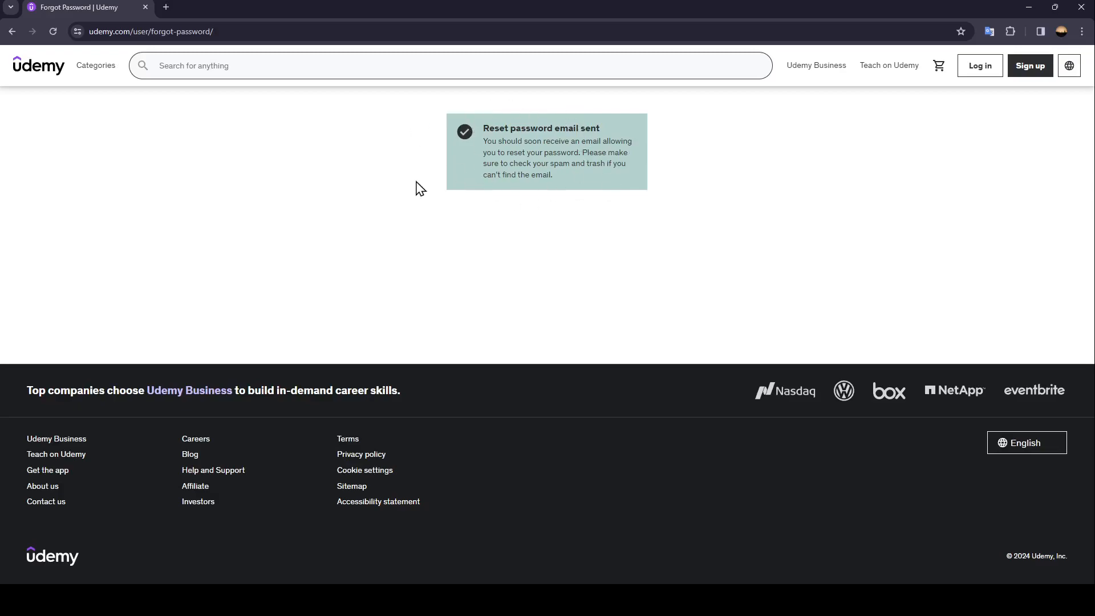
{"action": "mouse_move", "coordinate": [333, 163]}
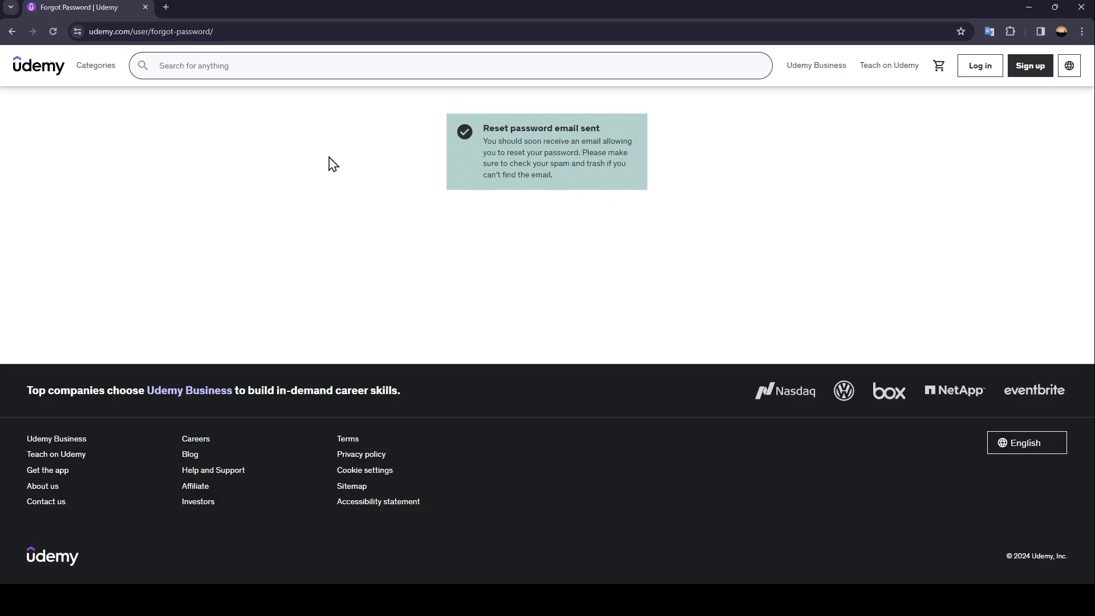
Follow Change Your Password in the Gmail reset email, then close the Link Expired page
{"action": "left_click", "coordinate": [222, 6]}
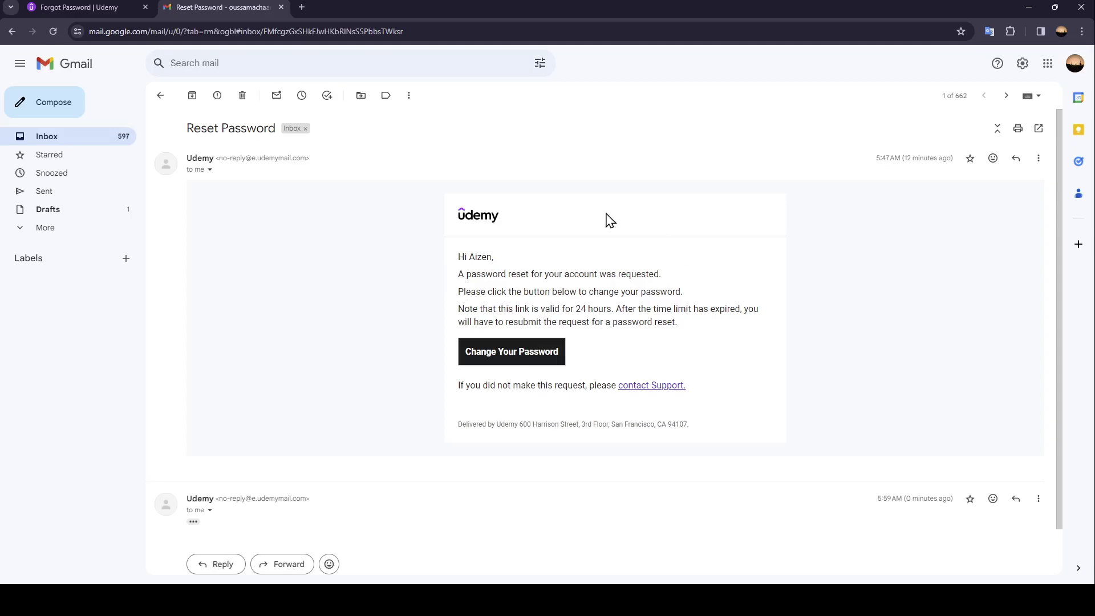
{"action": "mouse_move", "coordinate": [543, 356]}
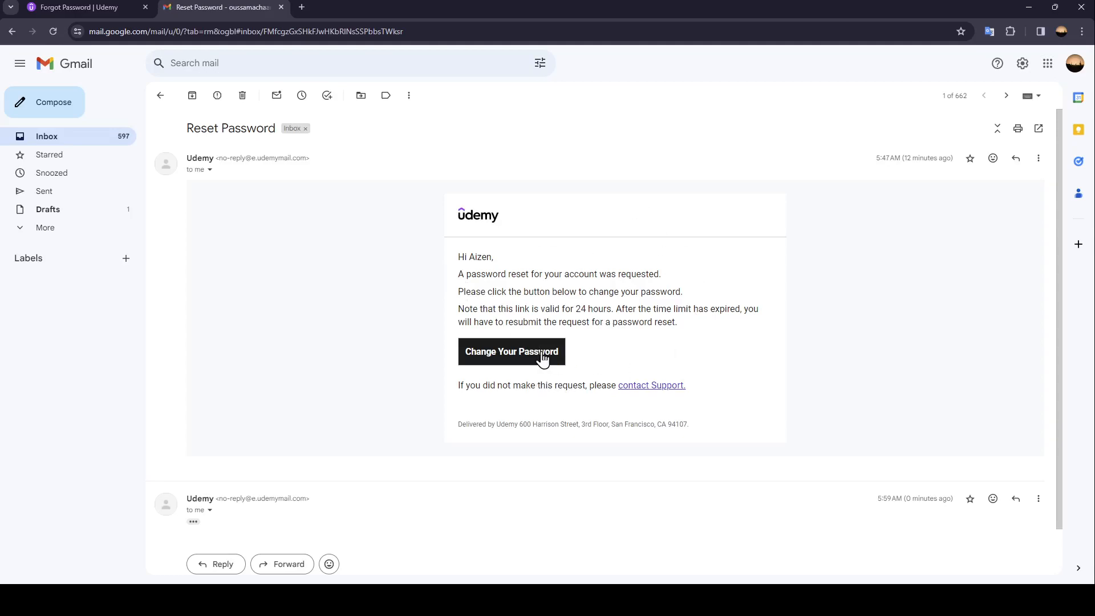
{"action": "left_click", "coordinate": [511, 352]}
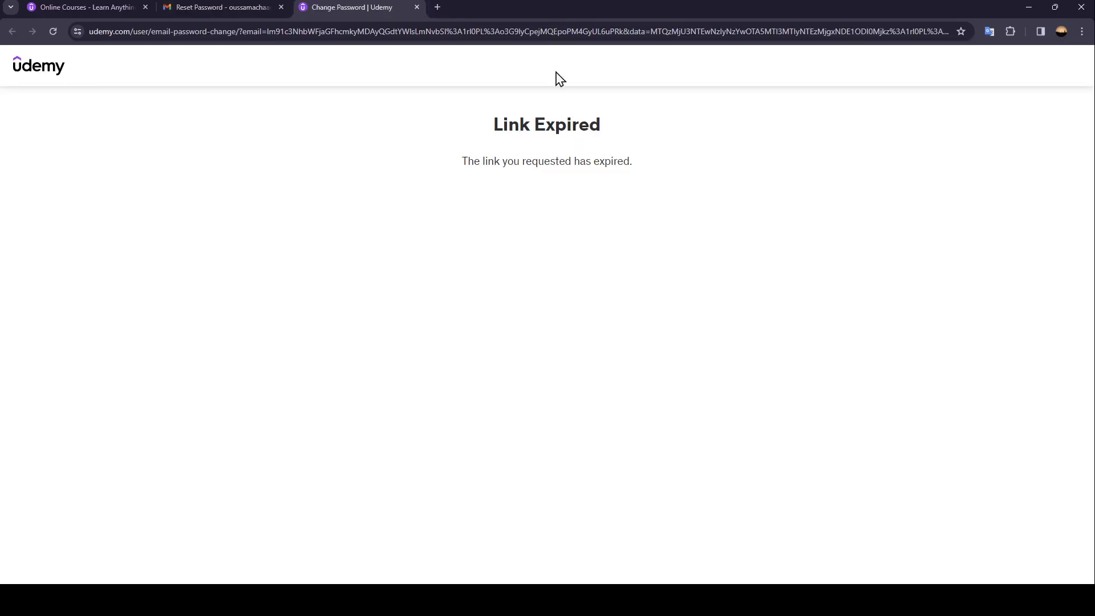
{"action": "mouse_move", "coordinate": [599, 207]}
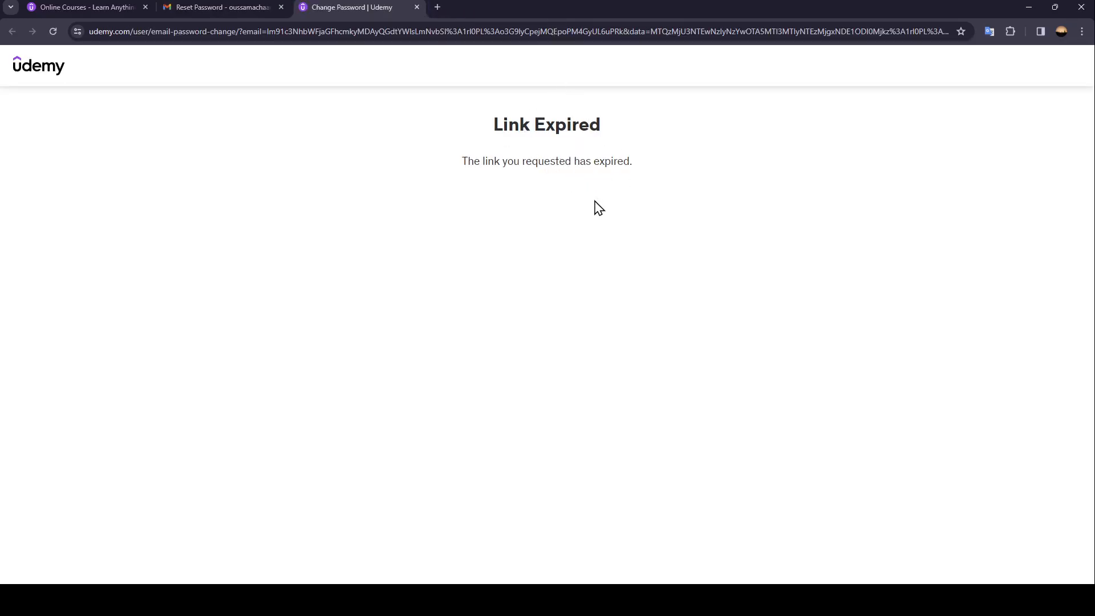
{"action": "left_click", "coordinate": [221, 7]}
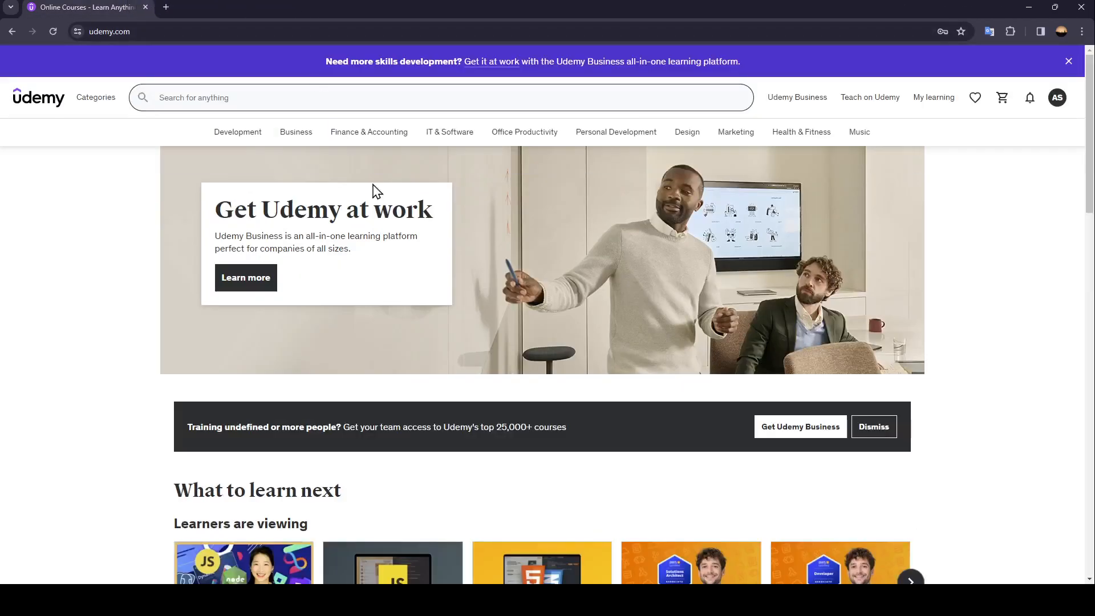
{"action": "mouse_move", "coordinate": [1072, 323]}
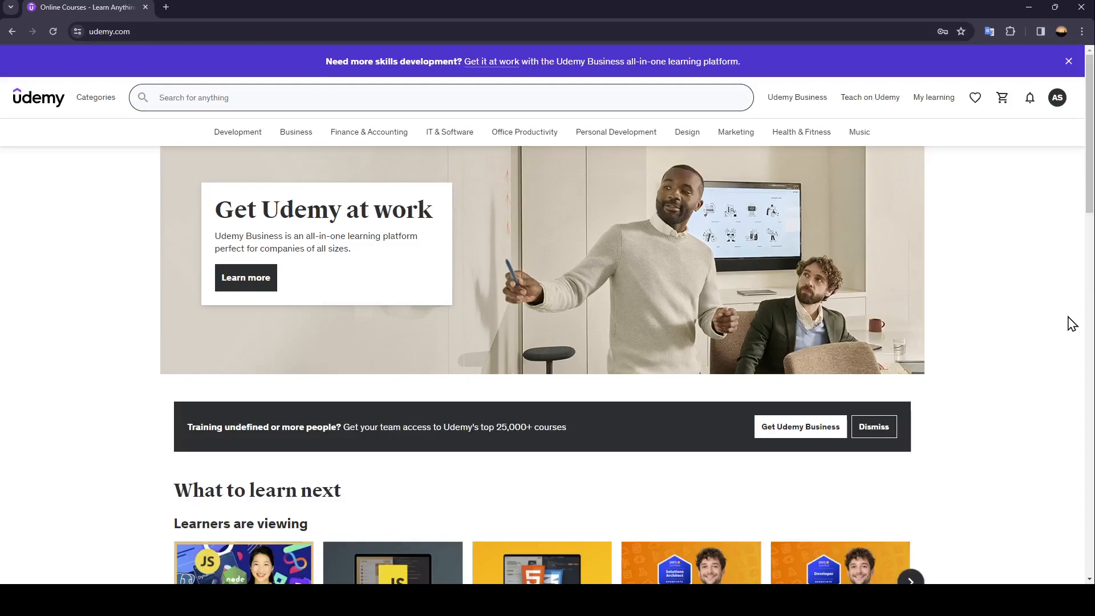